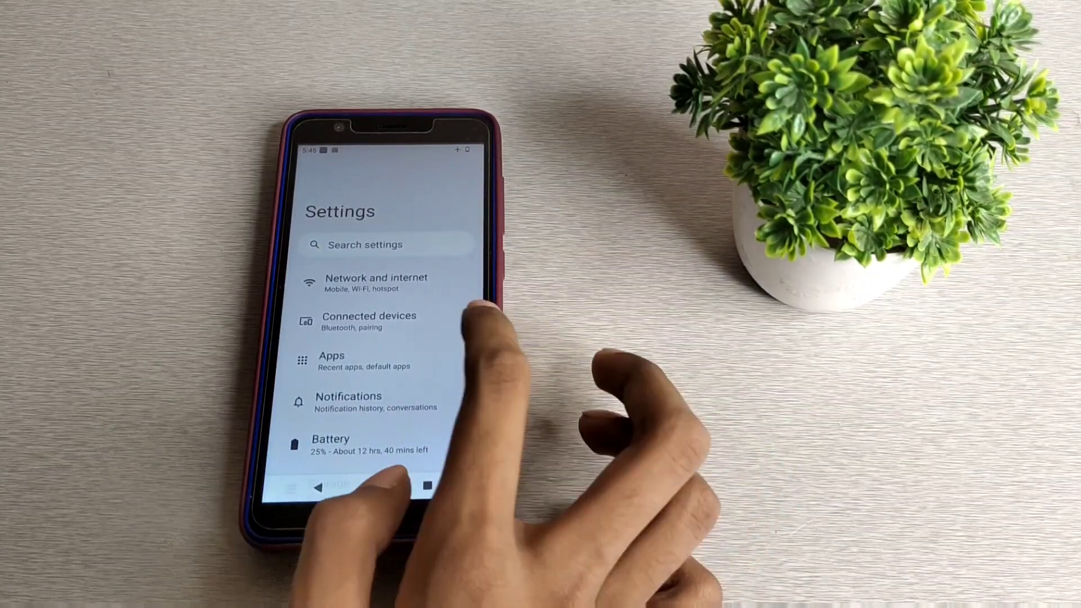
Switch Aeroplane mode off in Network and internet so Internet shows networks available.
click(376, 283)
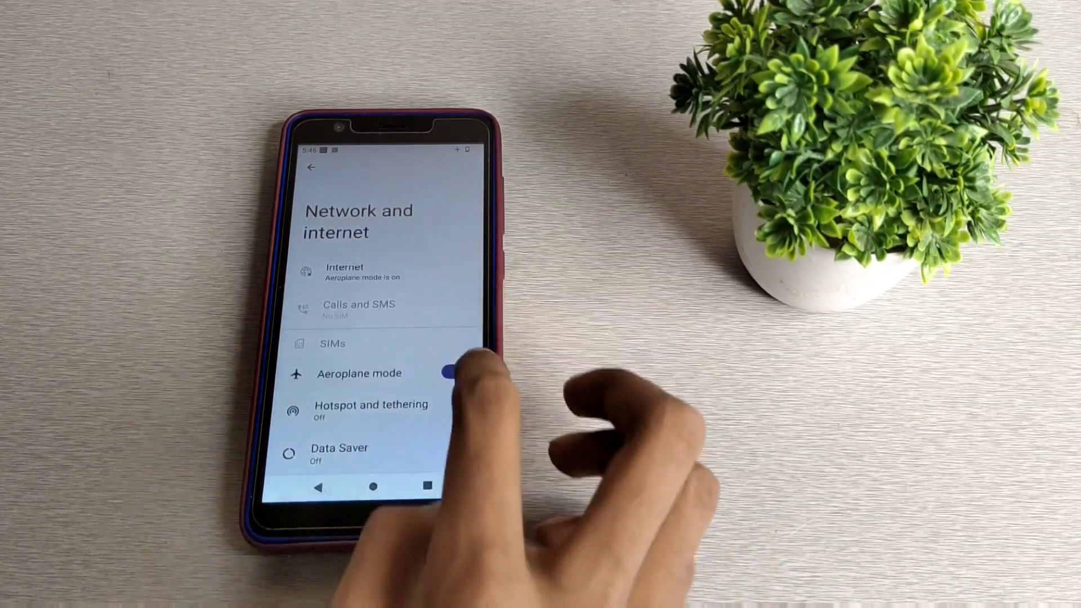
click(445, 372)
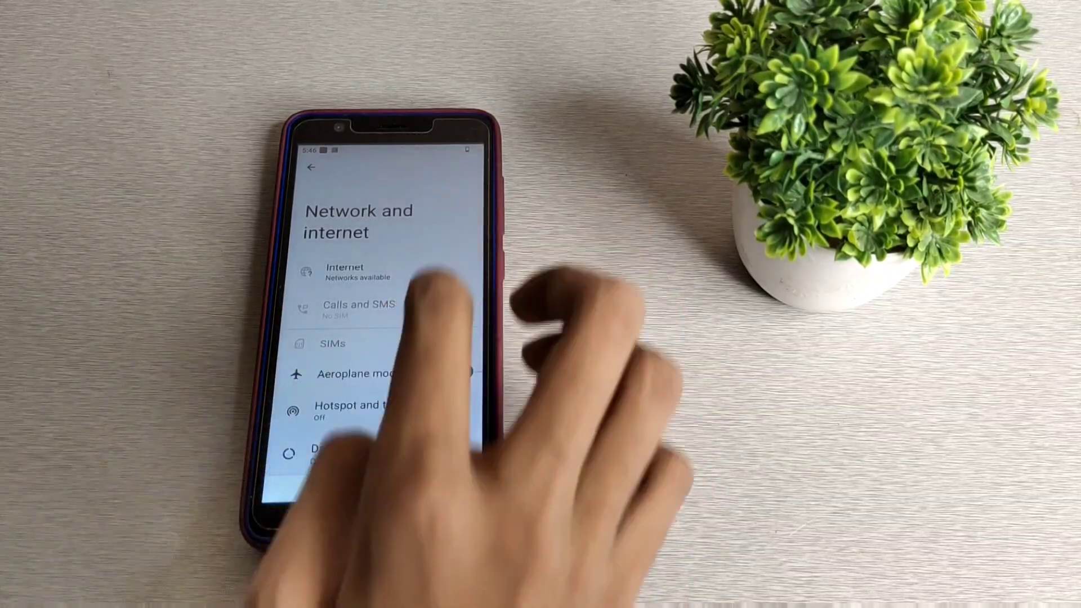